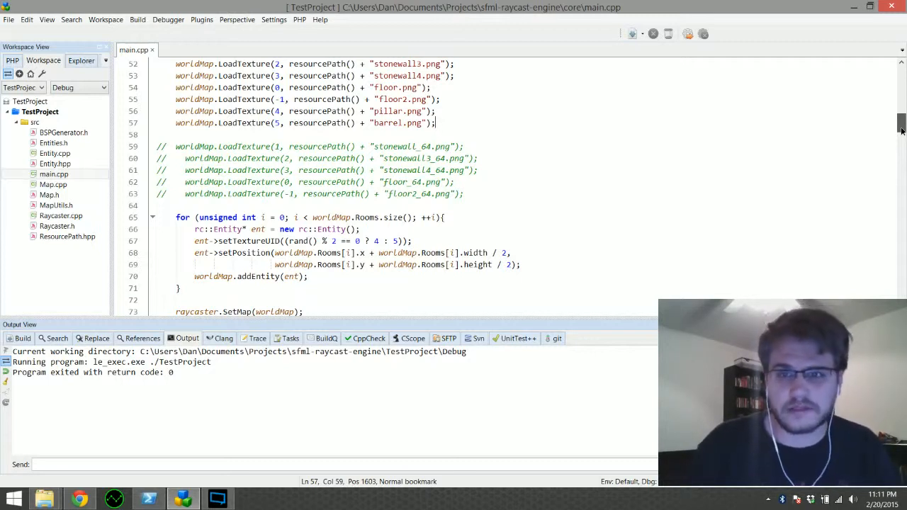
Close the raycast demo window and return to TestProject's main.cpp editor
scroll(down, 3)
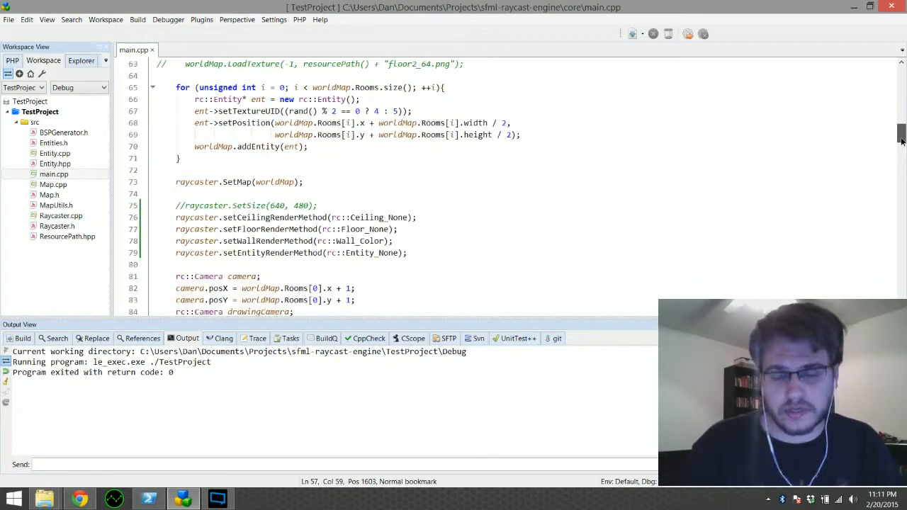
click(687, 34)
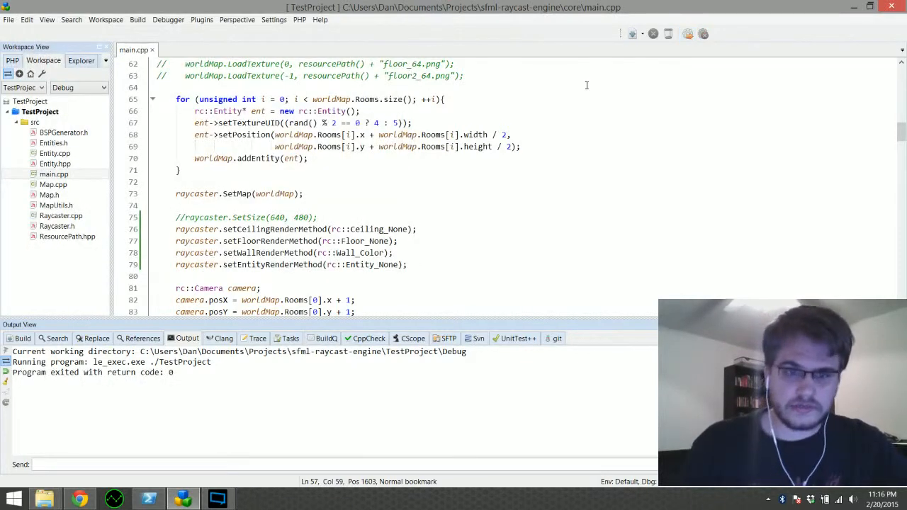
click(687, 33)
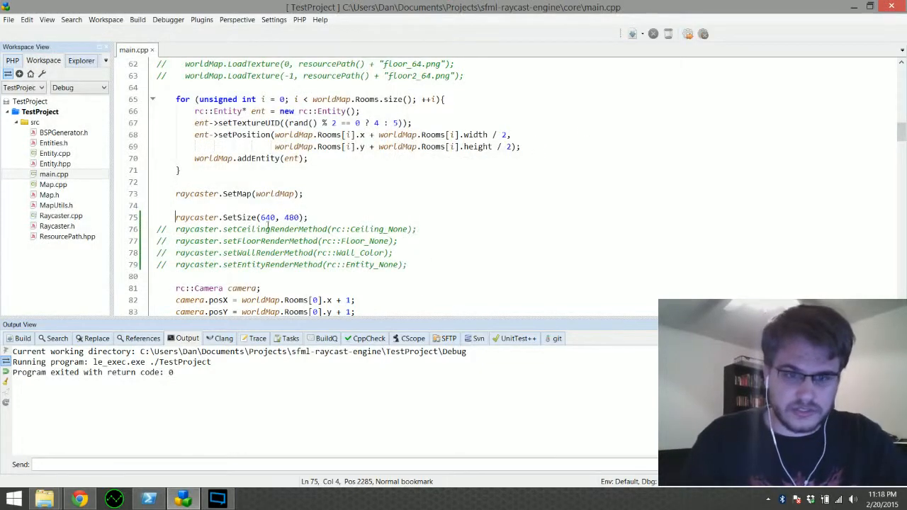
click(687, 34)
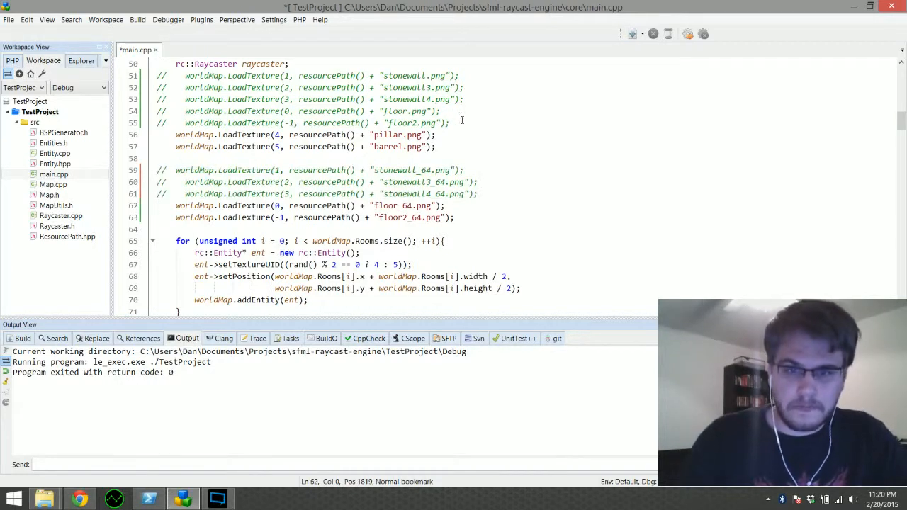
Keep the stonewall_64 texture lines commented and run TestProject from CodeLite
click(688, 33)
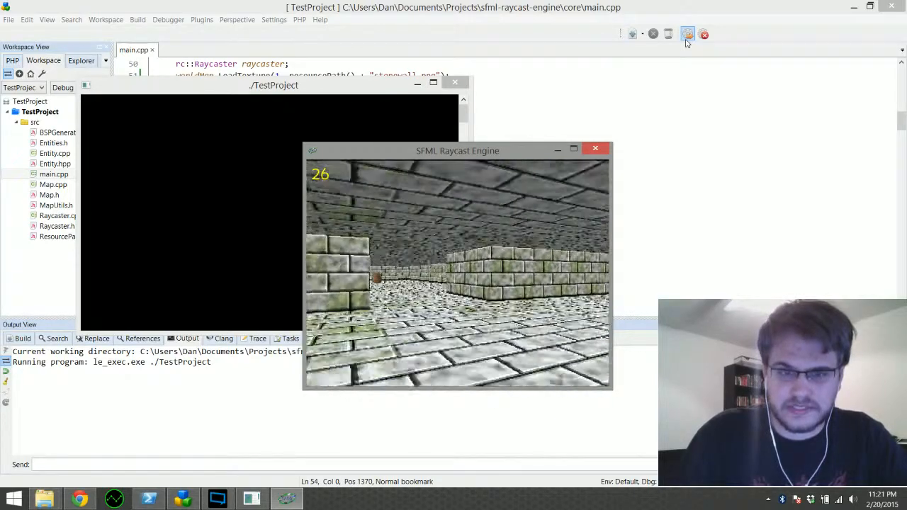